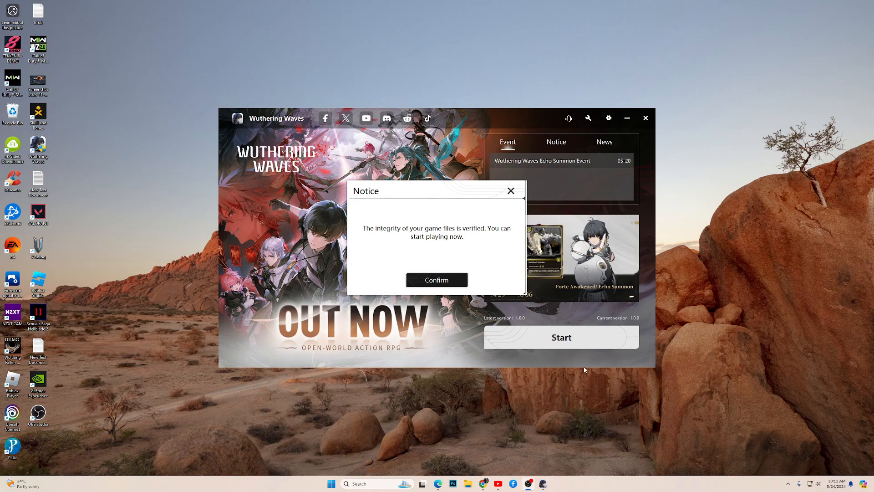
pyautogui.moveTo(498, 472)
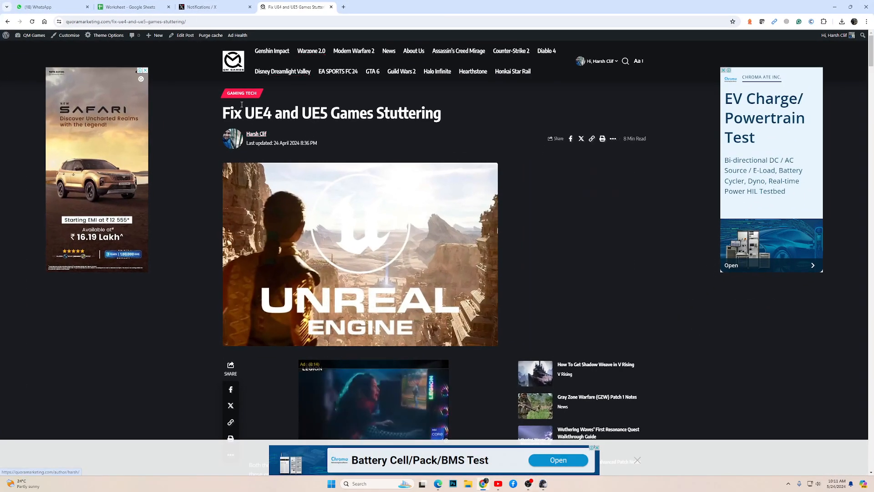
# Scroll through the guide's engine config code blocks, including the low-graphics stutter fix.
pyautogui.scroll(-3)
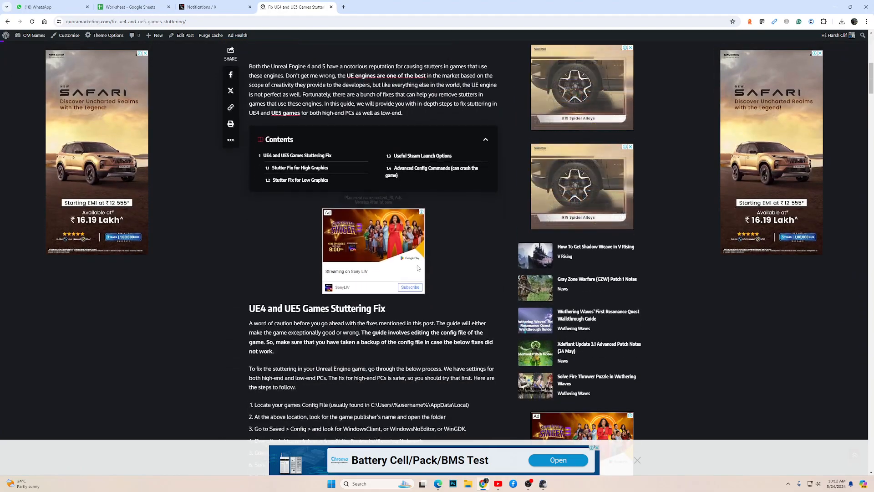
pyautogui.scroll(-3)
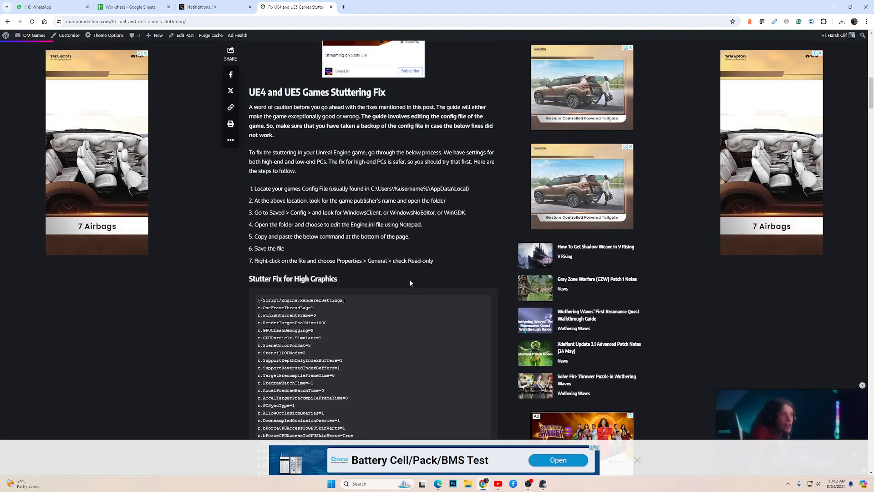
pyautogui.scroll(-3)
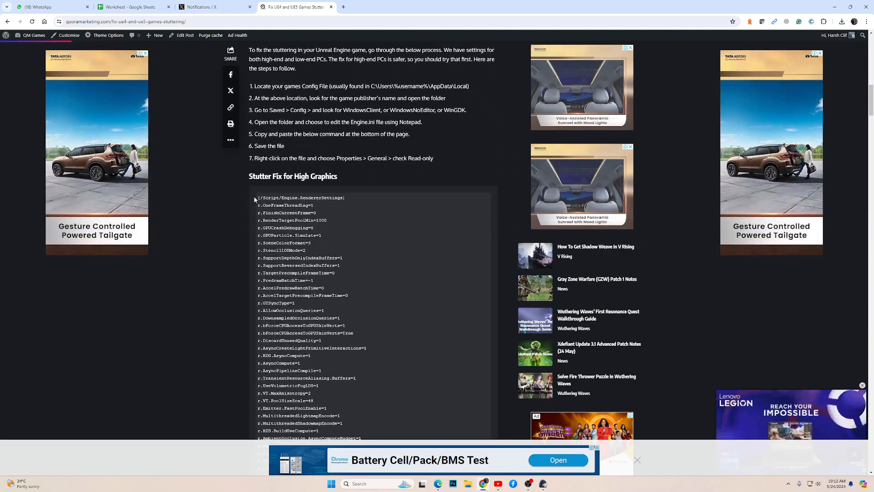
pyautogui.scroll(-3)
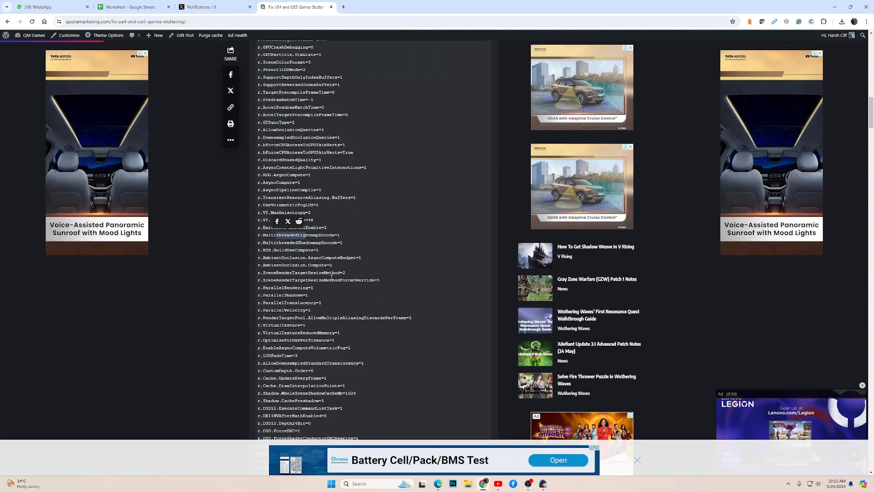
pyautogui.scroll(-3)
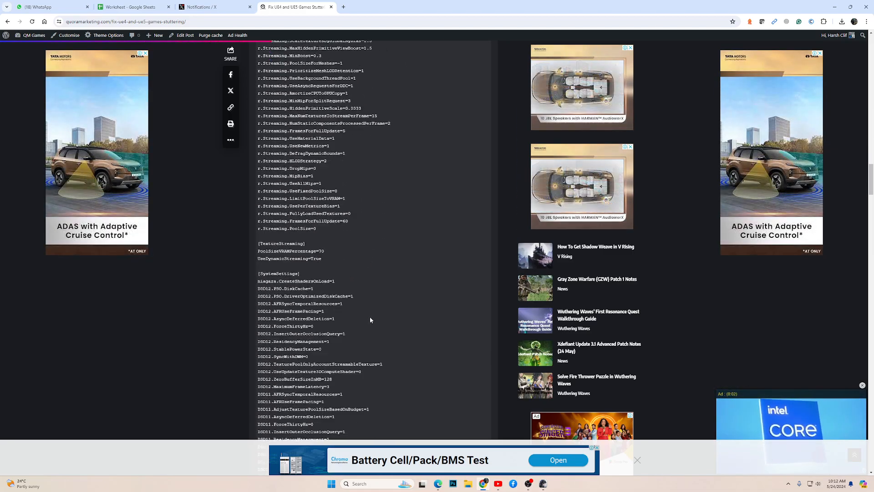
pyautogui.scroll(-3)
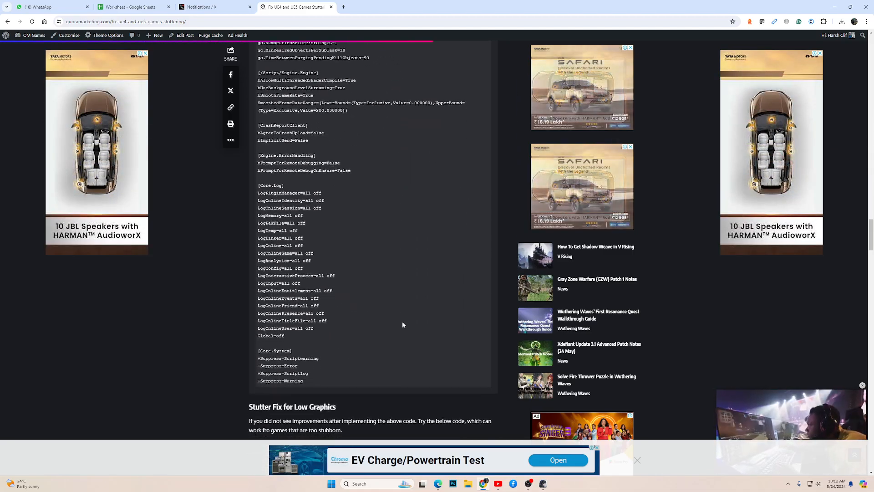
pyautogui.scroll(-3)
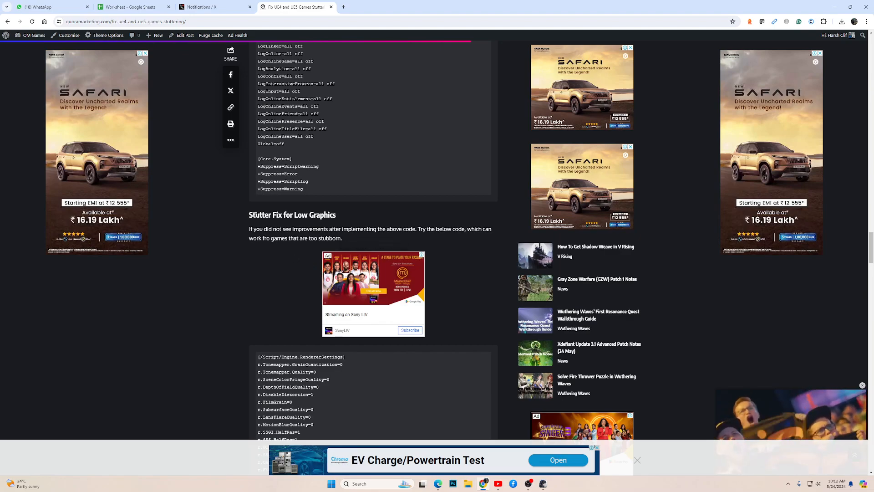
pyautogui.scroll(-3)
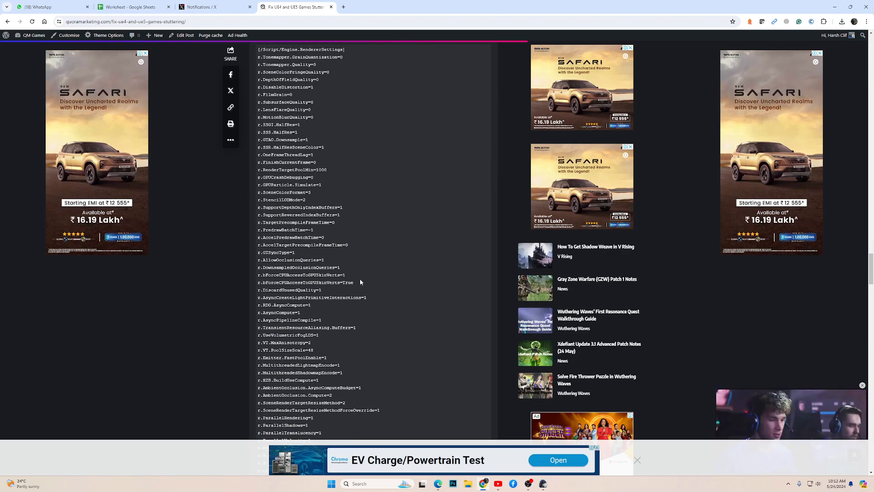
pyautogui.scroll(-3)
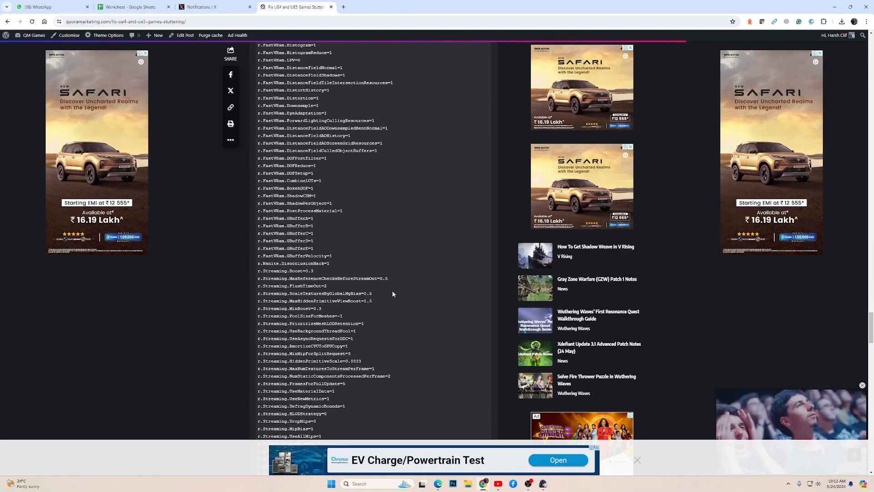
pyautogui.scroll(-3)
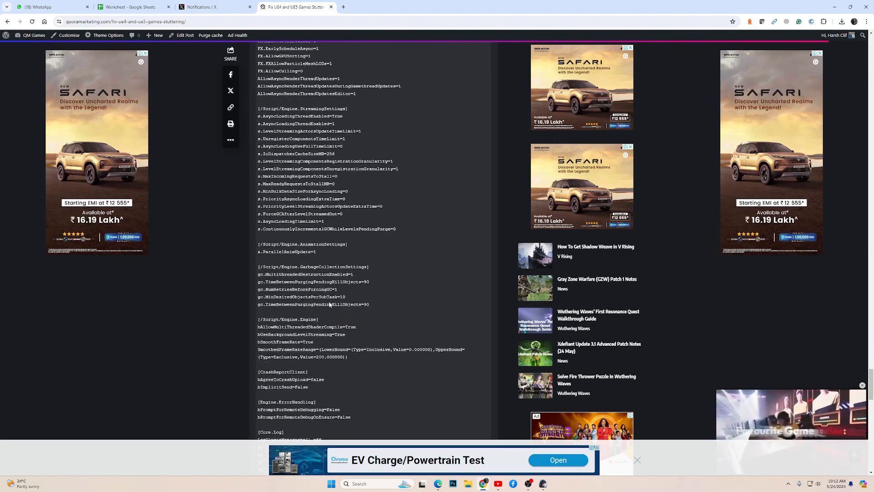
pyautogui.scroll(-3)
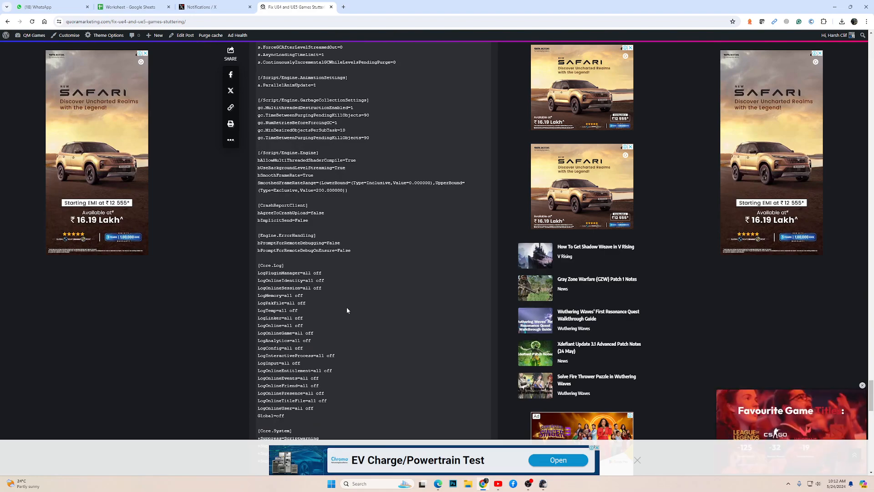
pyautogui.scroll(-3)
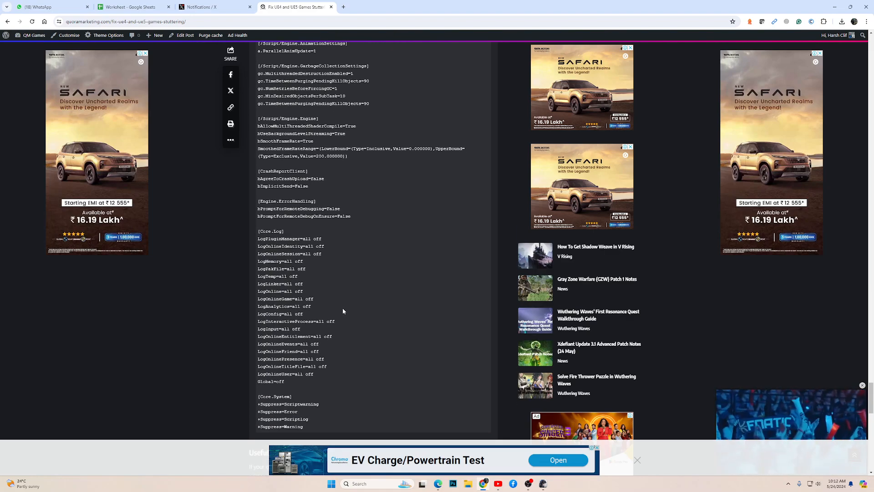
pyautogui.scroll(-3)
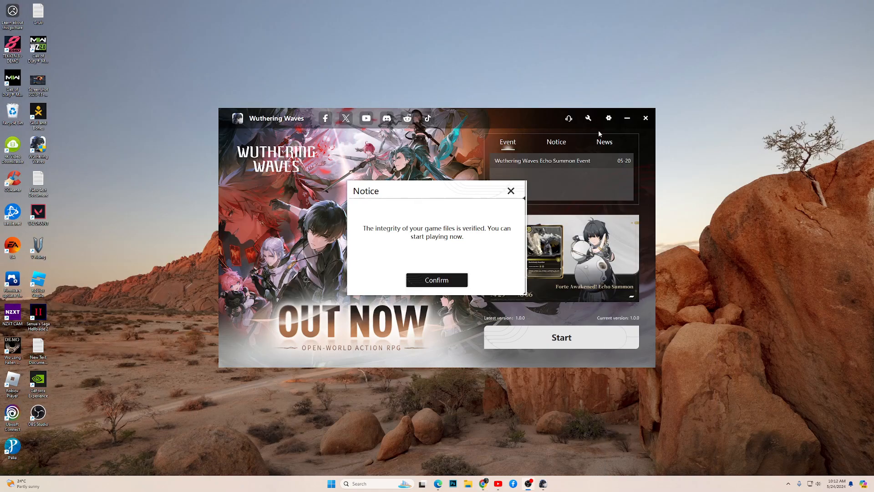
pyautogui.moveTo(751, 209)
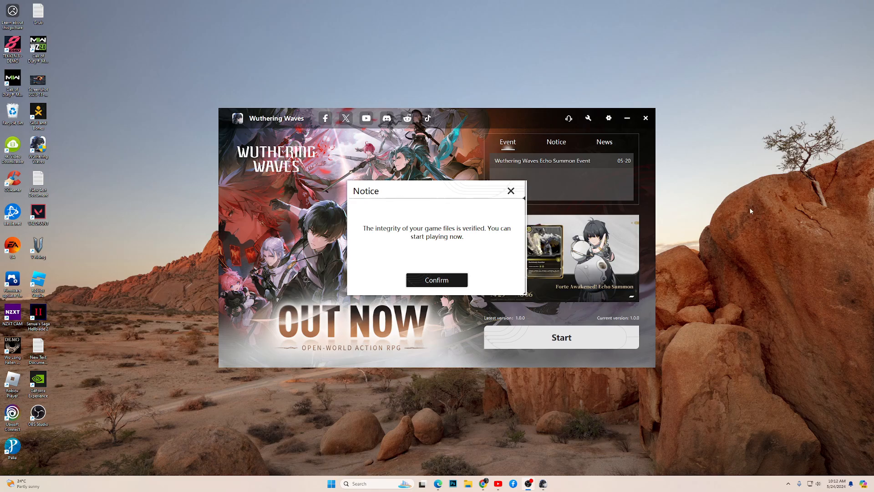
pyautogui.moveTo(485, 458)
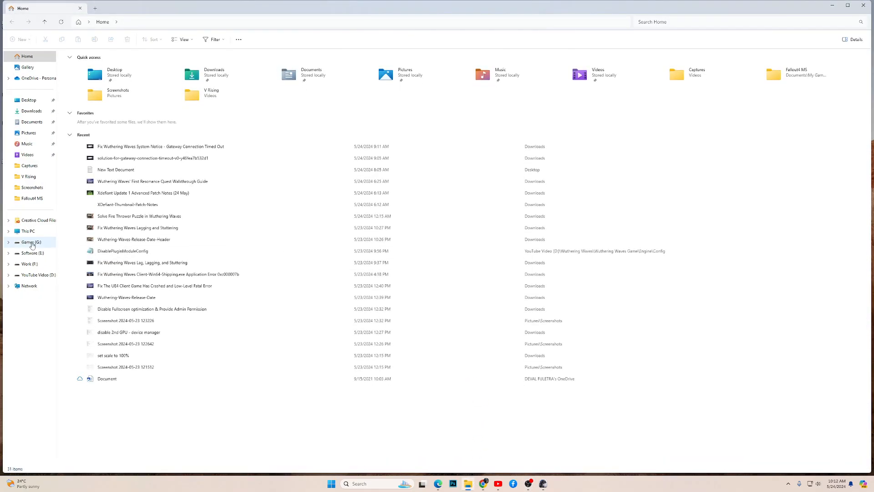
# Navigate from This PC via Local Disk (C:) to YouTube Video (D:) and into the Wuthering Waves folder.
pyautogui.click(27, 230)
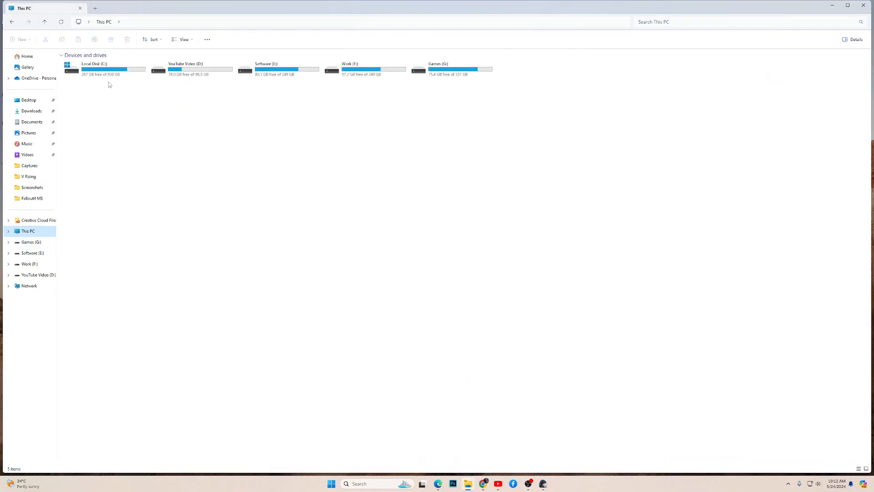
pyautogui.doubleClick(93, 69)
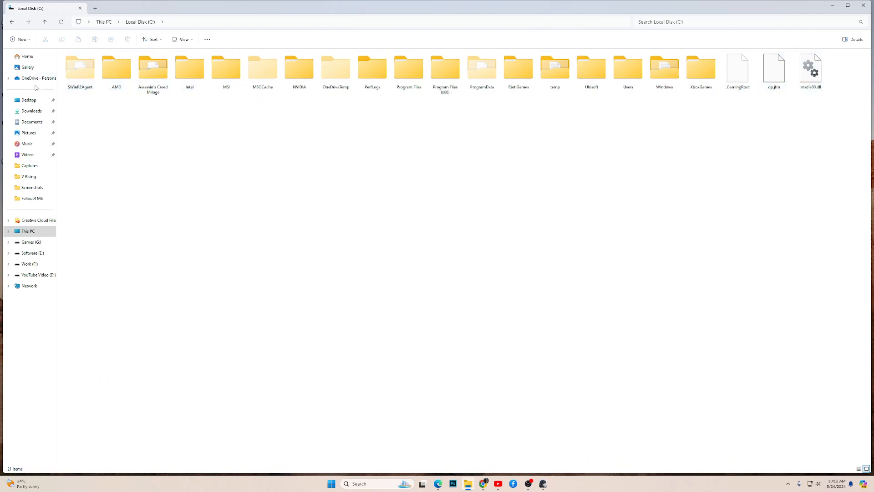
pyautogui.click(26, 230)
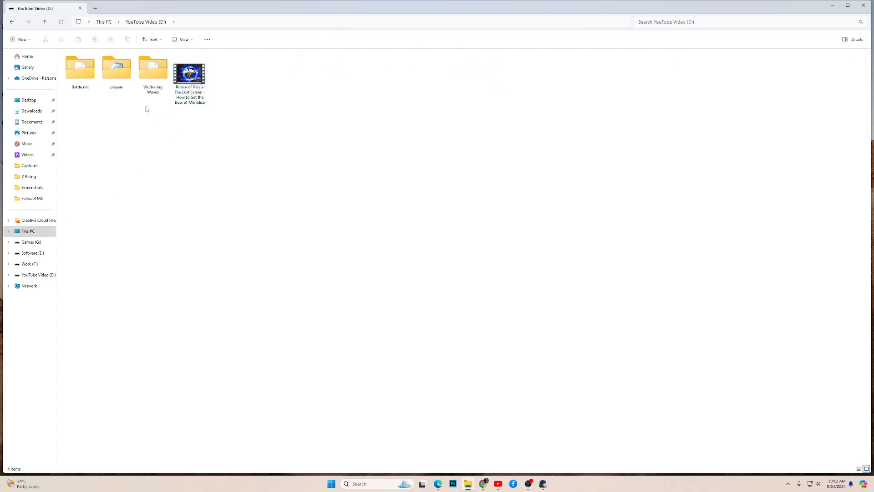
pyautogui.doubleClick(153, 68)
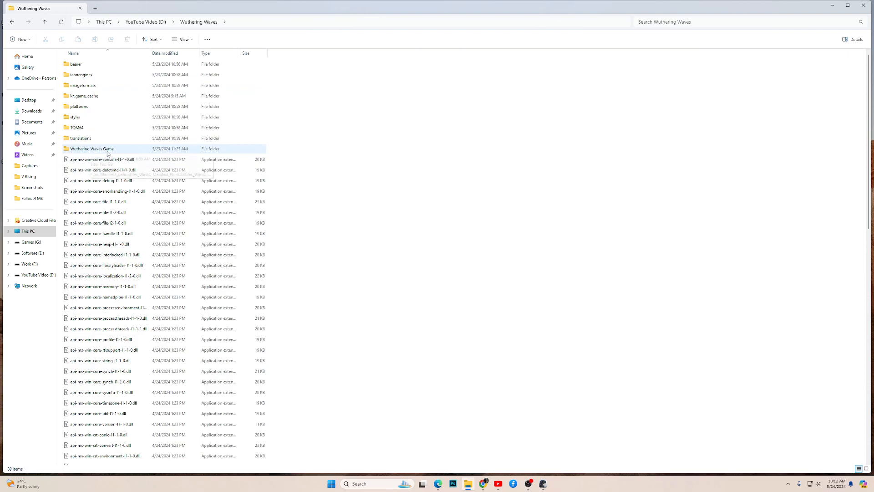
# Drill into Wuthering Waves Game\Client\Saved\Config\WindowsNoEditor to list its config files.
pyautogui.doubleClick(92, 149)
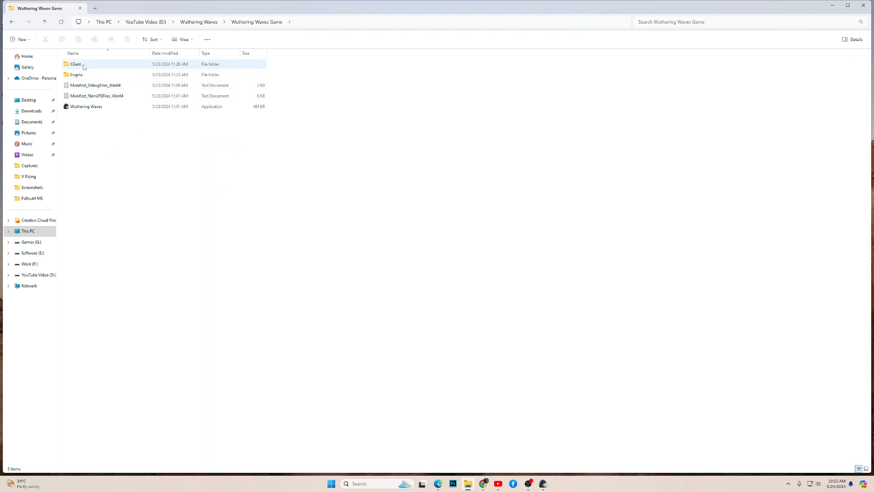
pyautogui.doubleClick(75, 63)
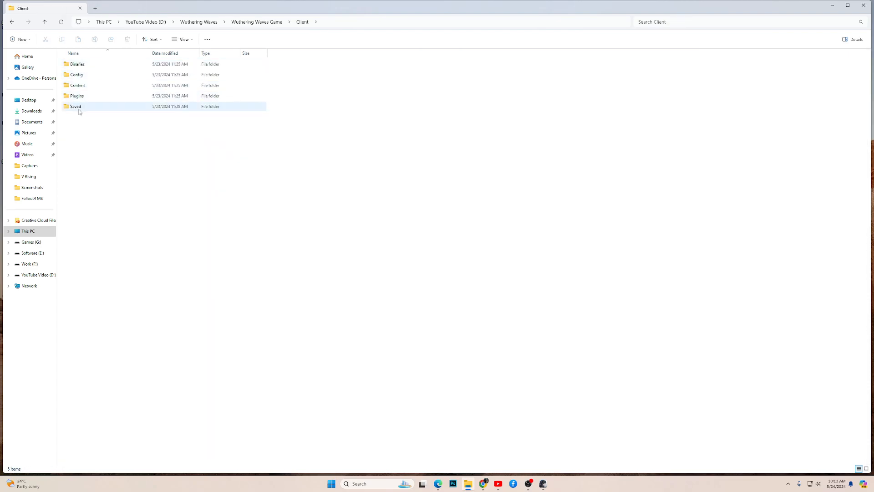
pyautogui.doubleClick(76, 107)
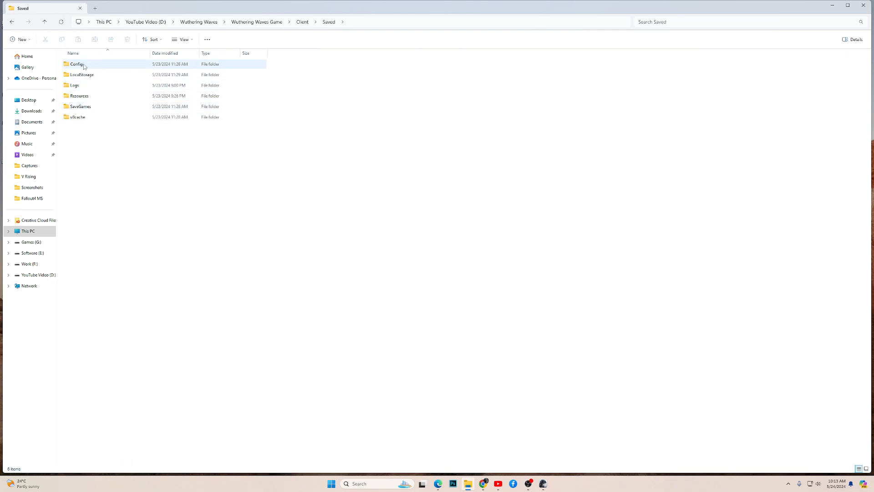
pyautogui.doubleClick(76, 64)
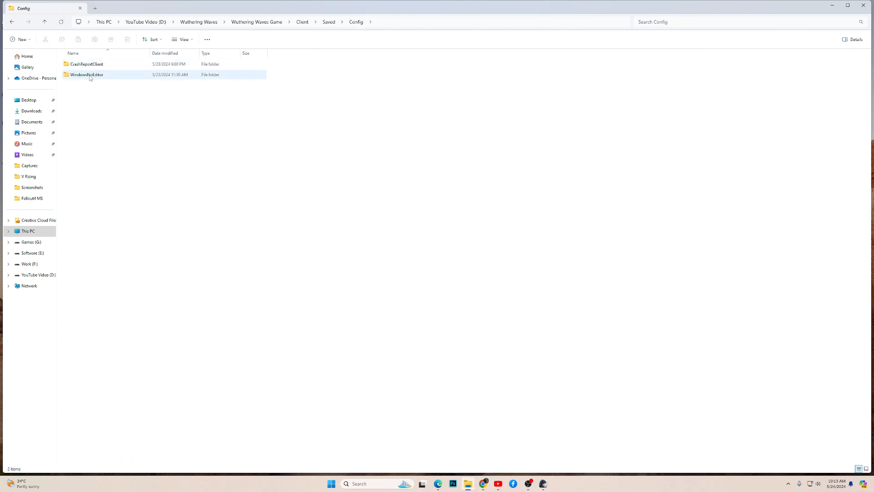
pyautogui.doubleClick(86, 74)
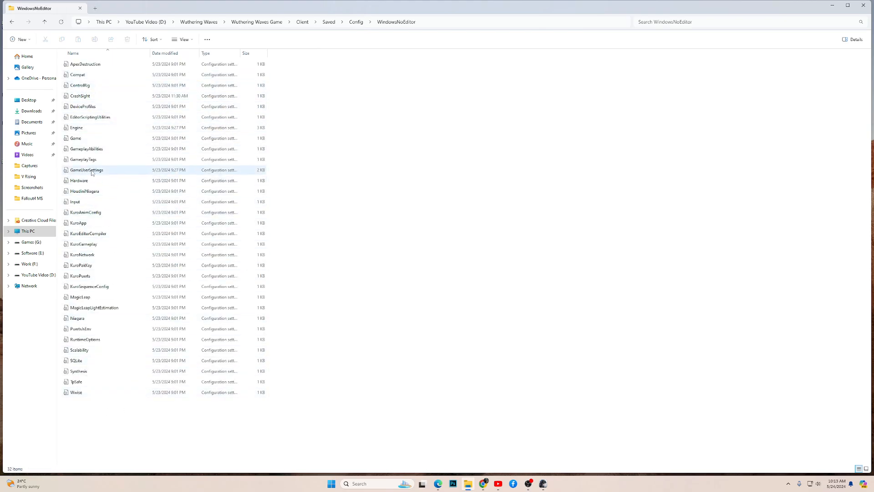
# View GameUserSettings then Engine in Notepad, scrolling their scalability settings and plugin paths.
pyautogui.doubleClick(86, 170)
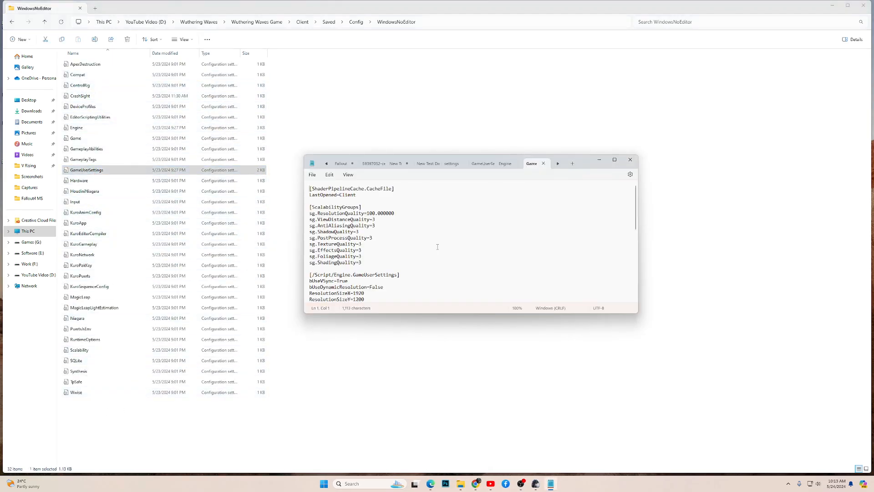
pyautogui.scroll(-3)
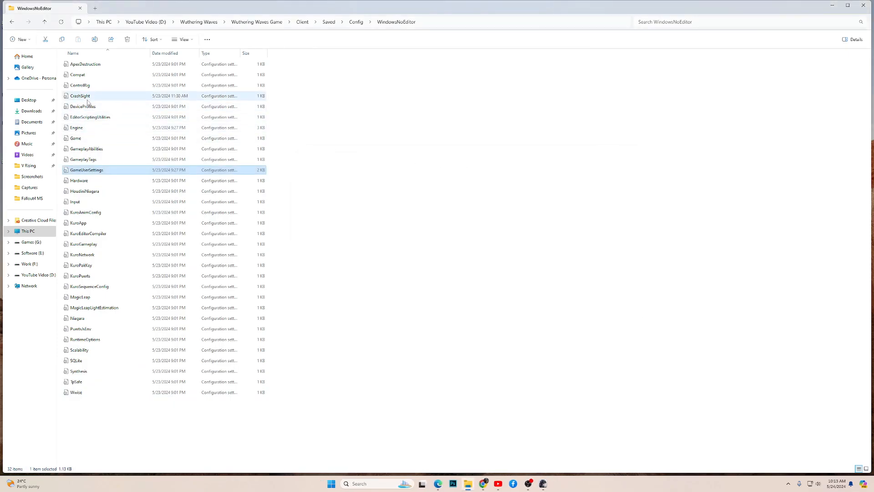
pyautogui.doubleClick(77, 127)
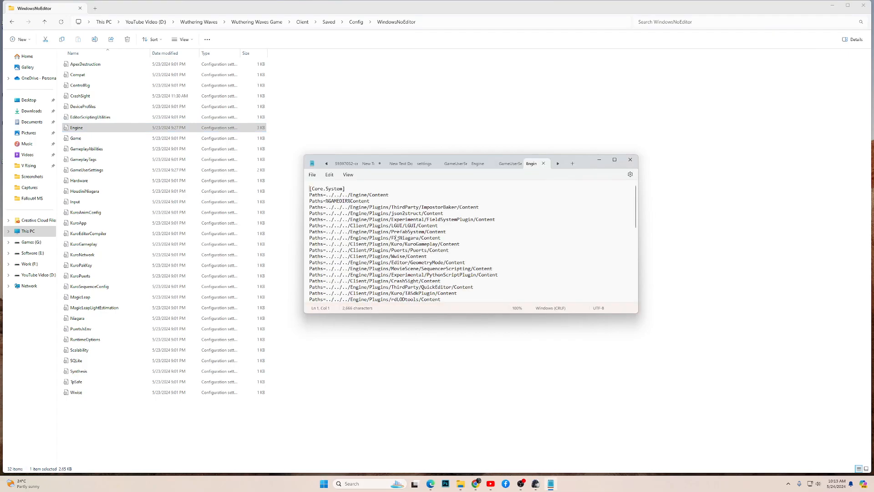
pyautogui.scroll(-3)
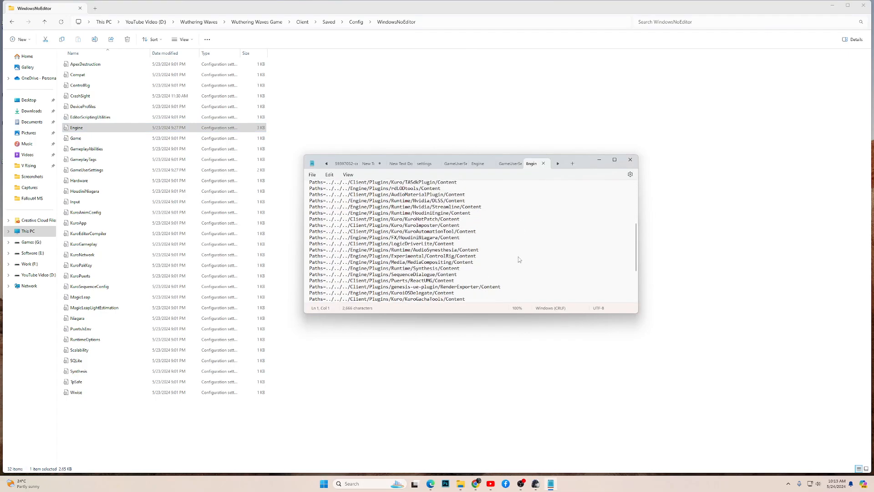